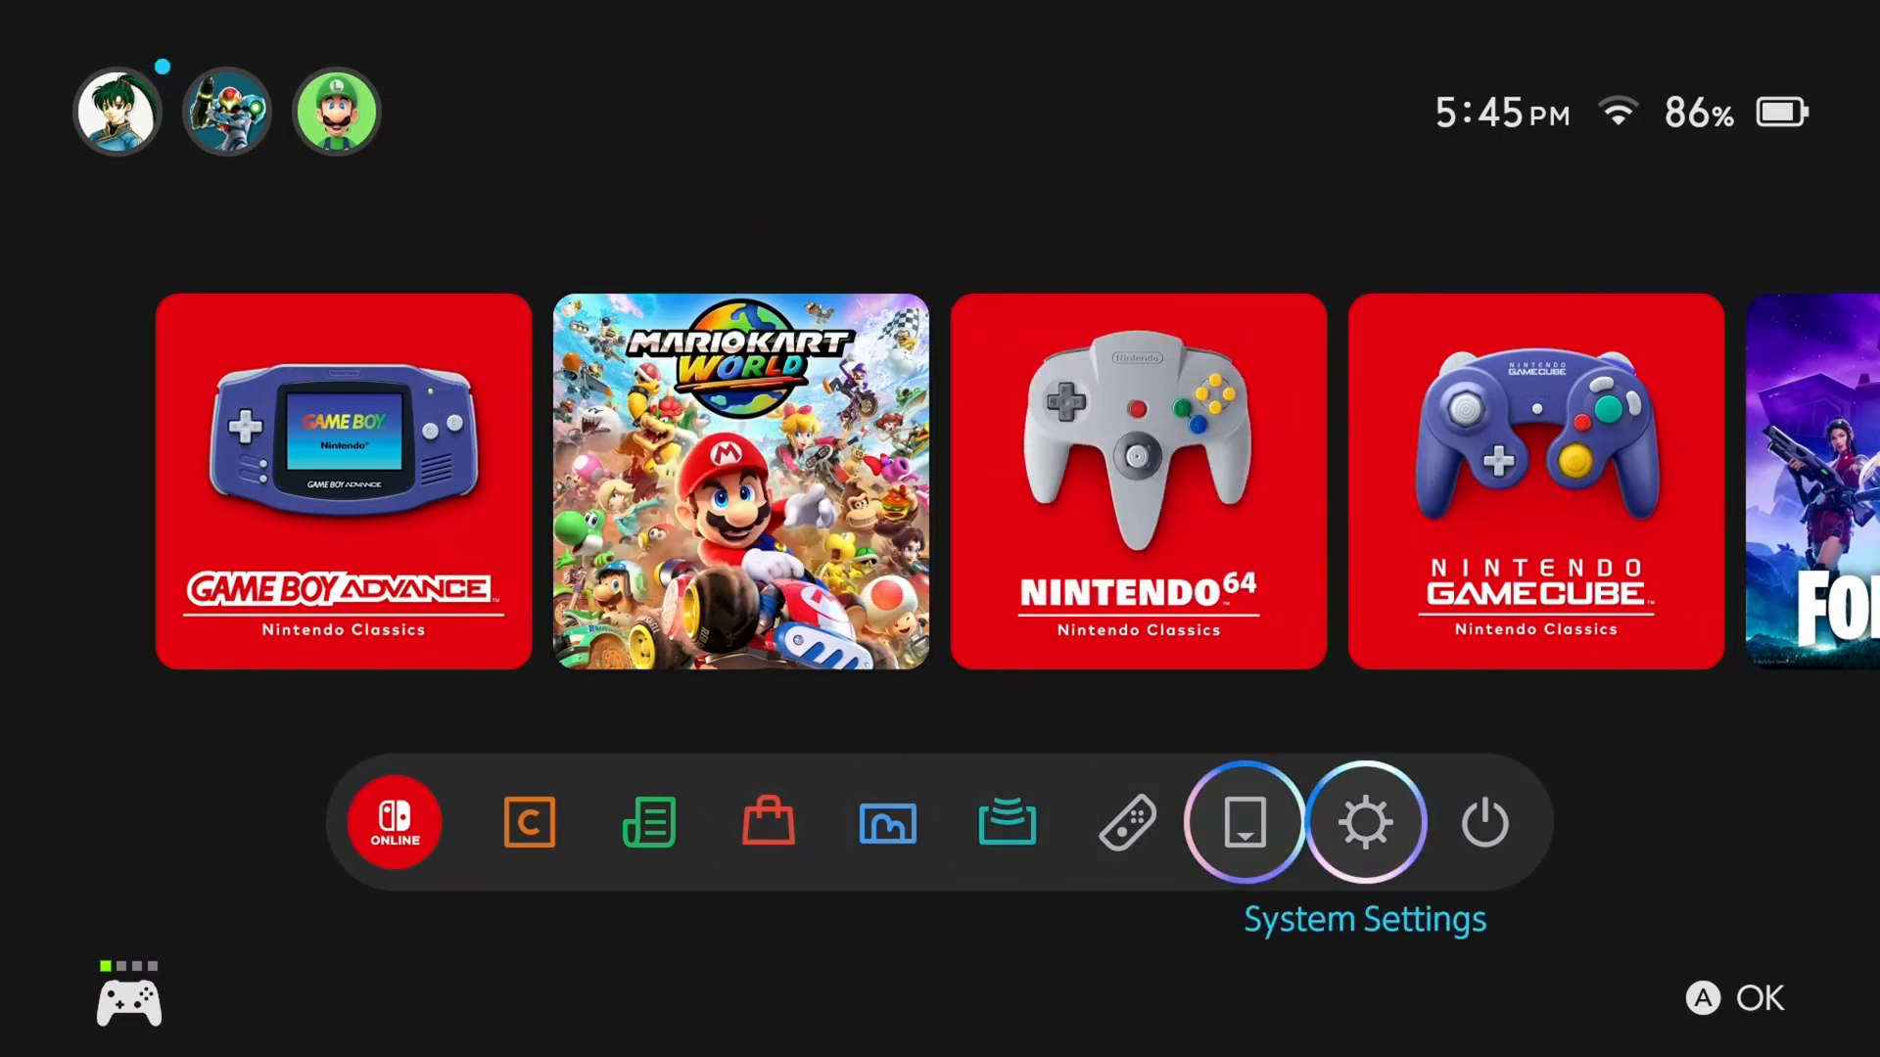
# Open Internet settings for '99 Problems But WiFi Ain't One' and reach its DNS Settings
pyautogui.click(1365, 823)
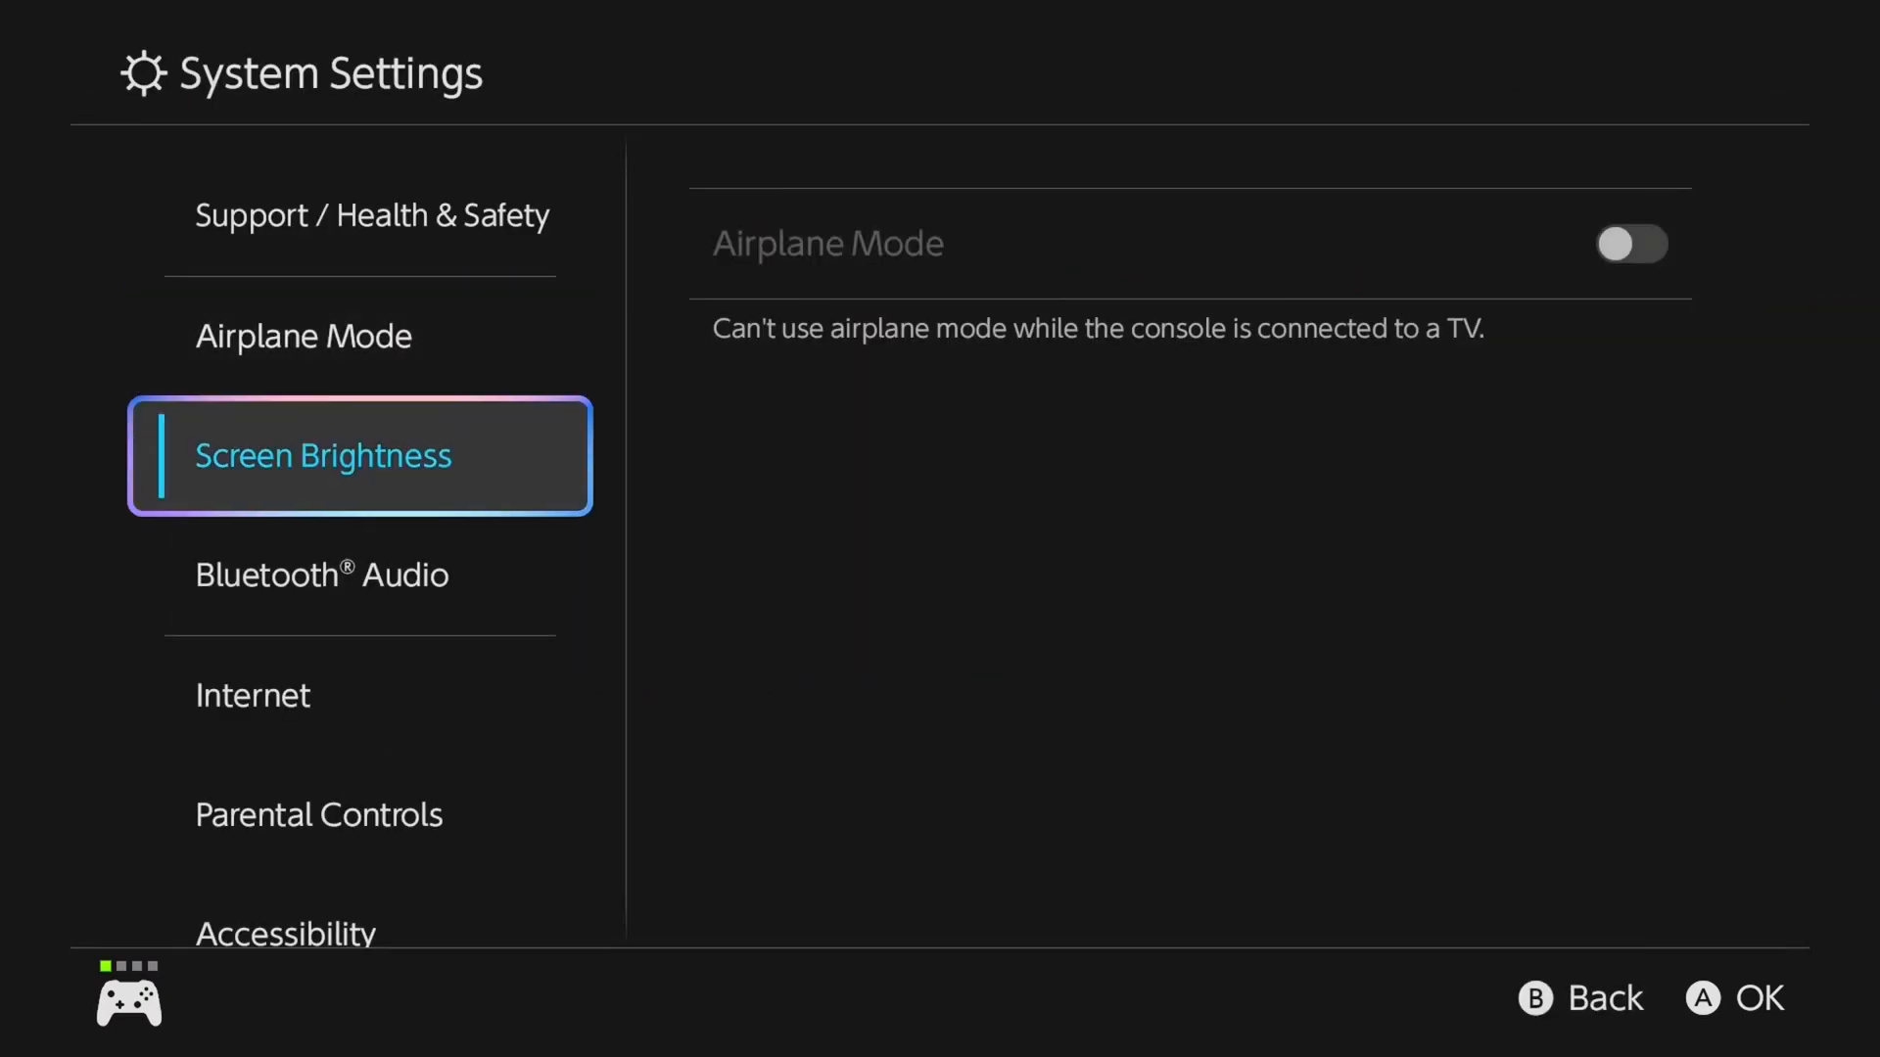
pyautogui.click(252, 695)
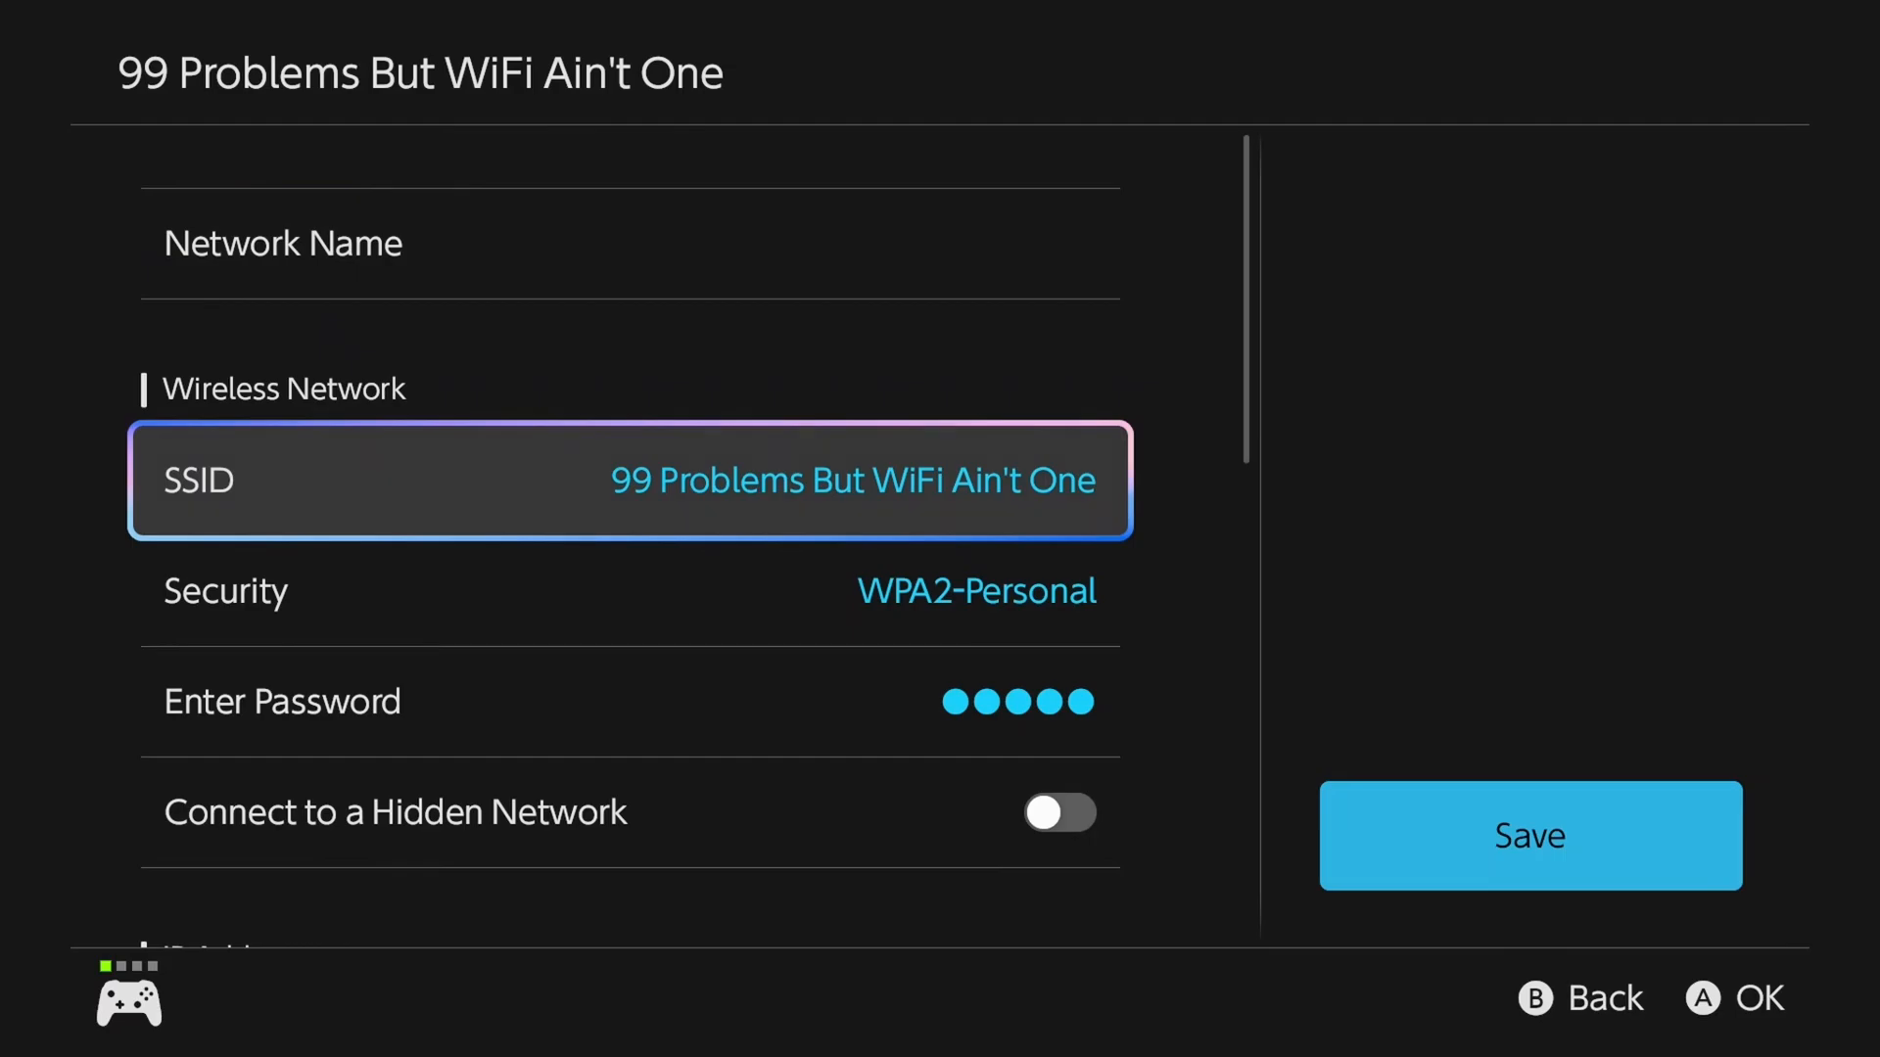
pyautogui.scroll(-3)
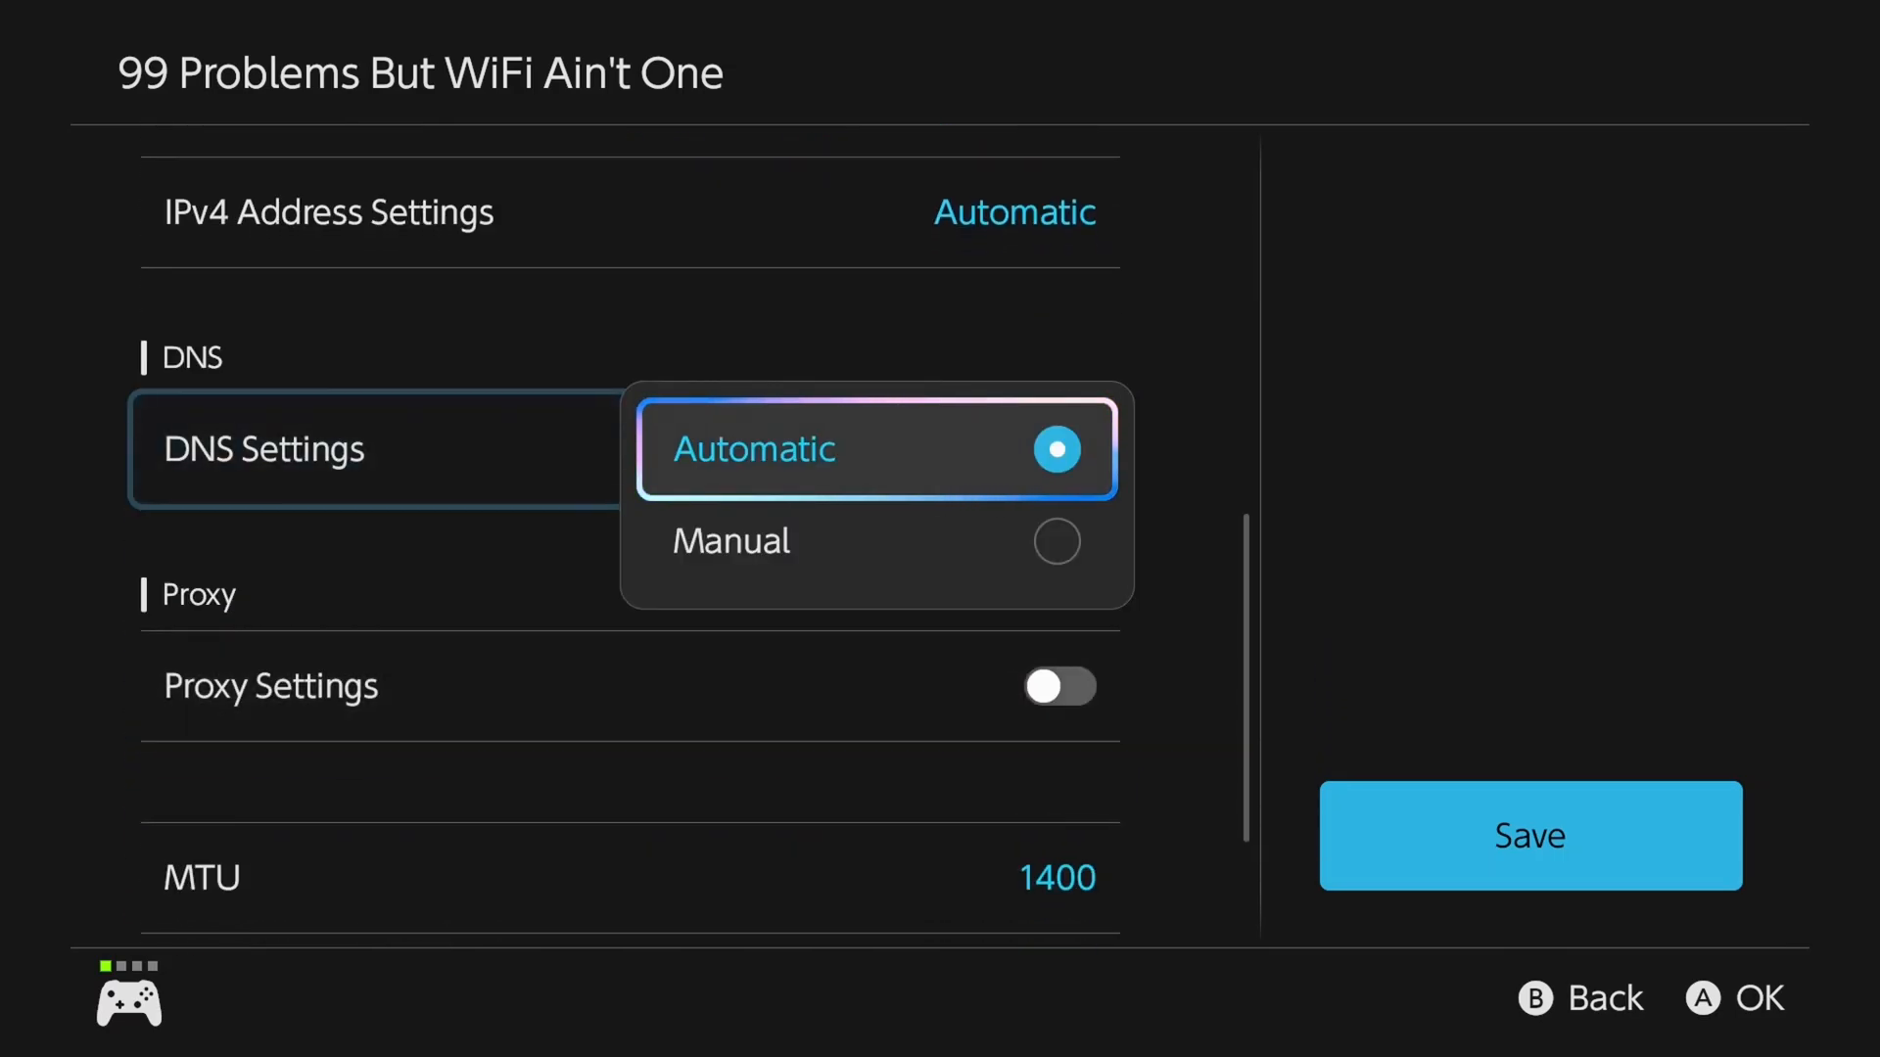
pyautogui.click(731, 541)
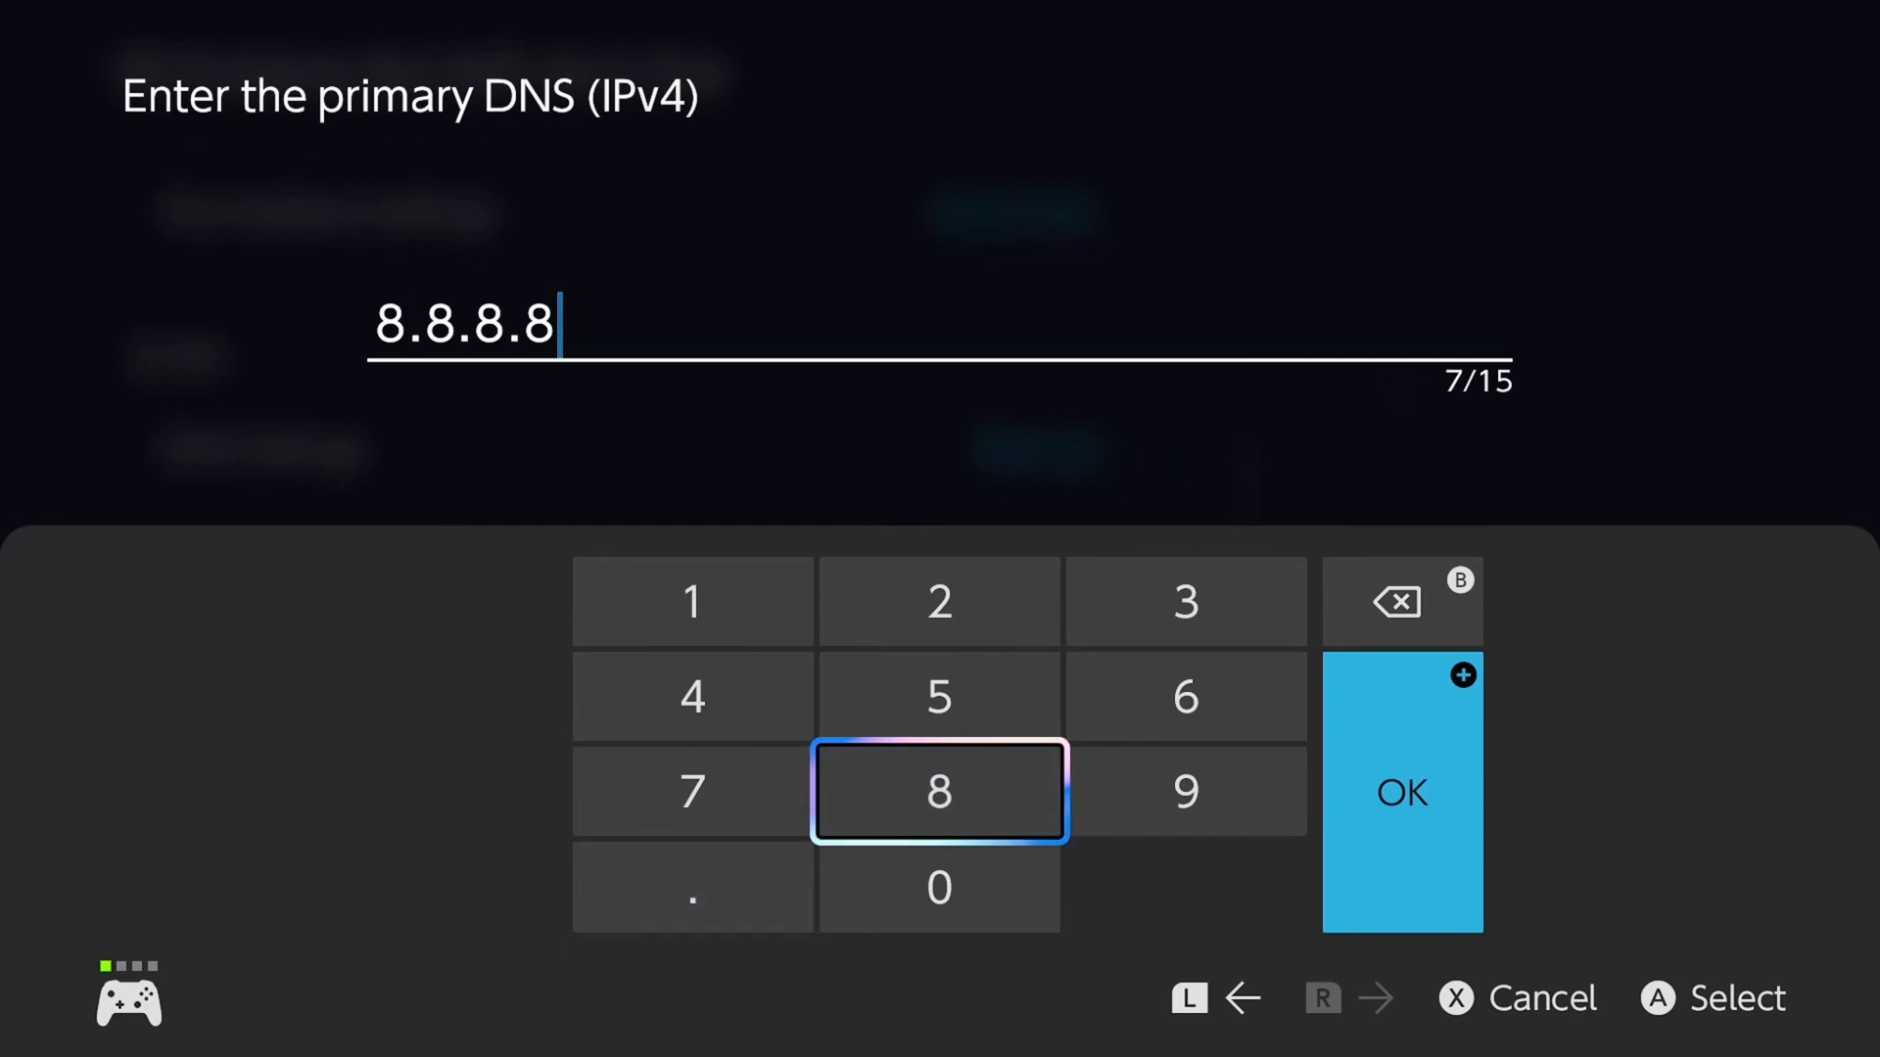
# Confirm 8.8.8.8 as the manual primary DNS (IPv4)
pyautogui.click(1402, 793)
pyautogui.write('8.8.4')
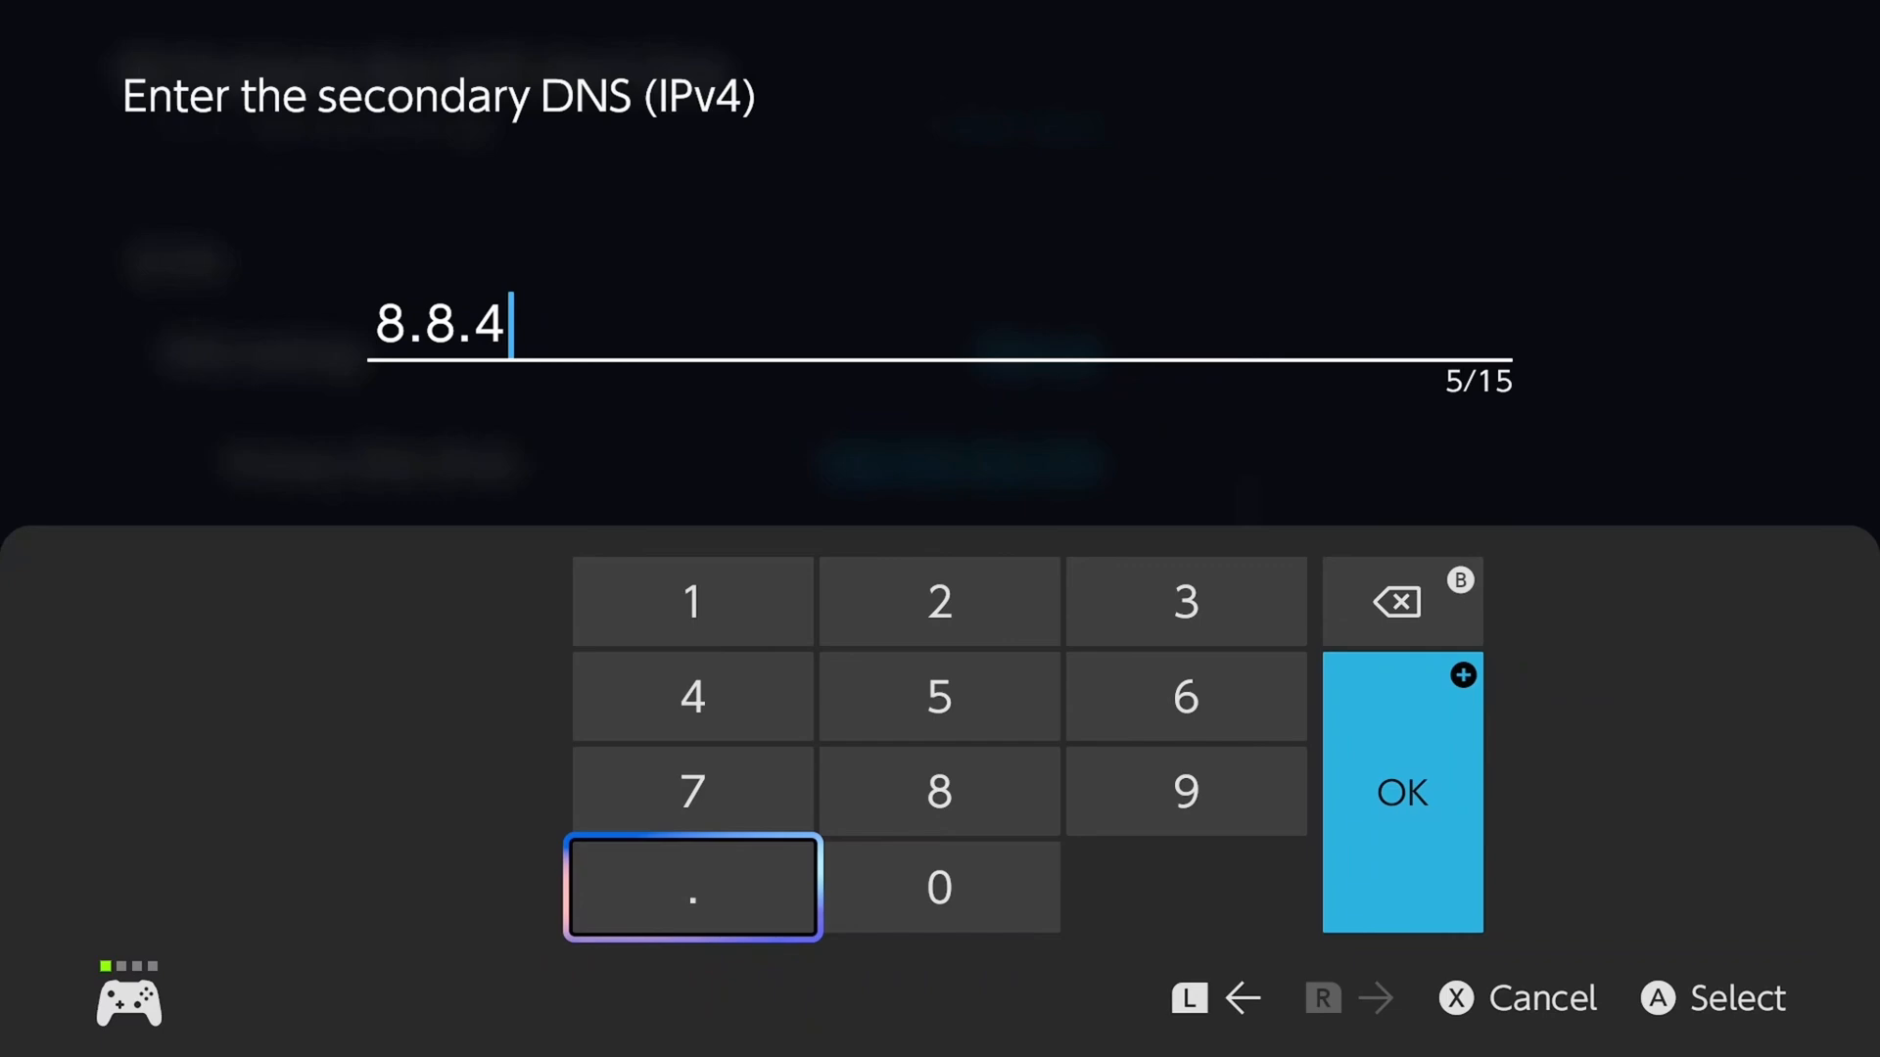
# Enter 8.8.4.4 as secondary DNS, save the network settings, and dismiss the confirmation
pyautogui.click(1402, 794)
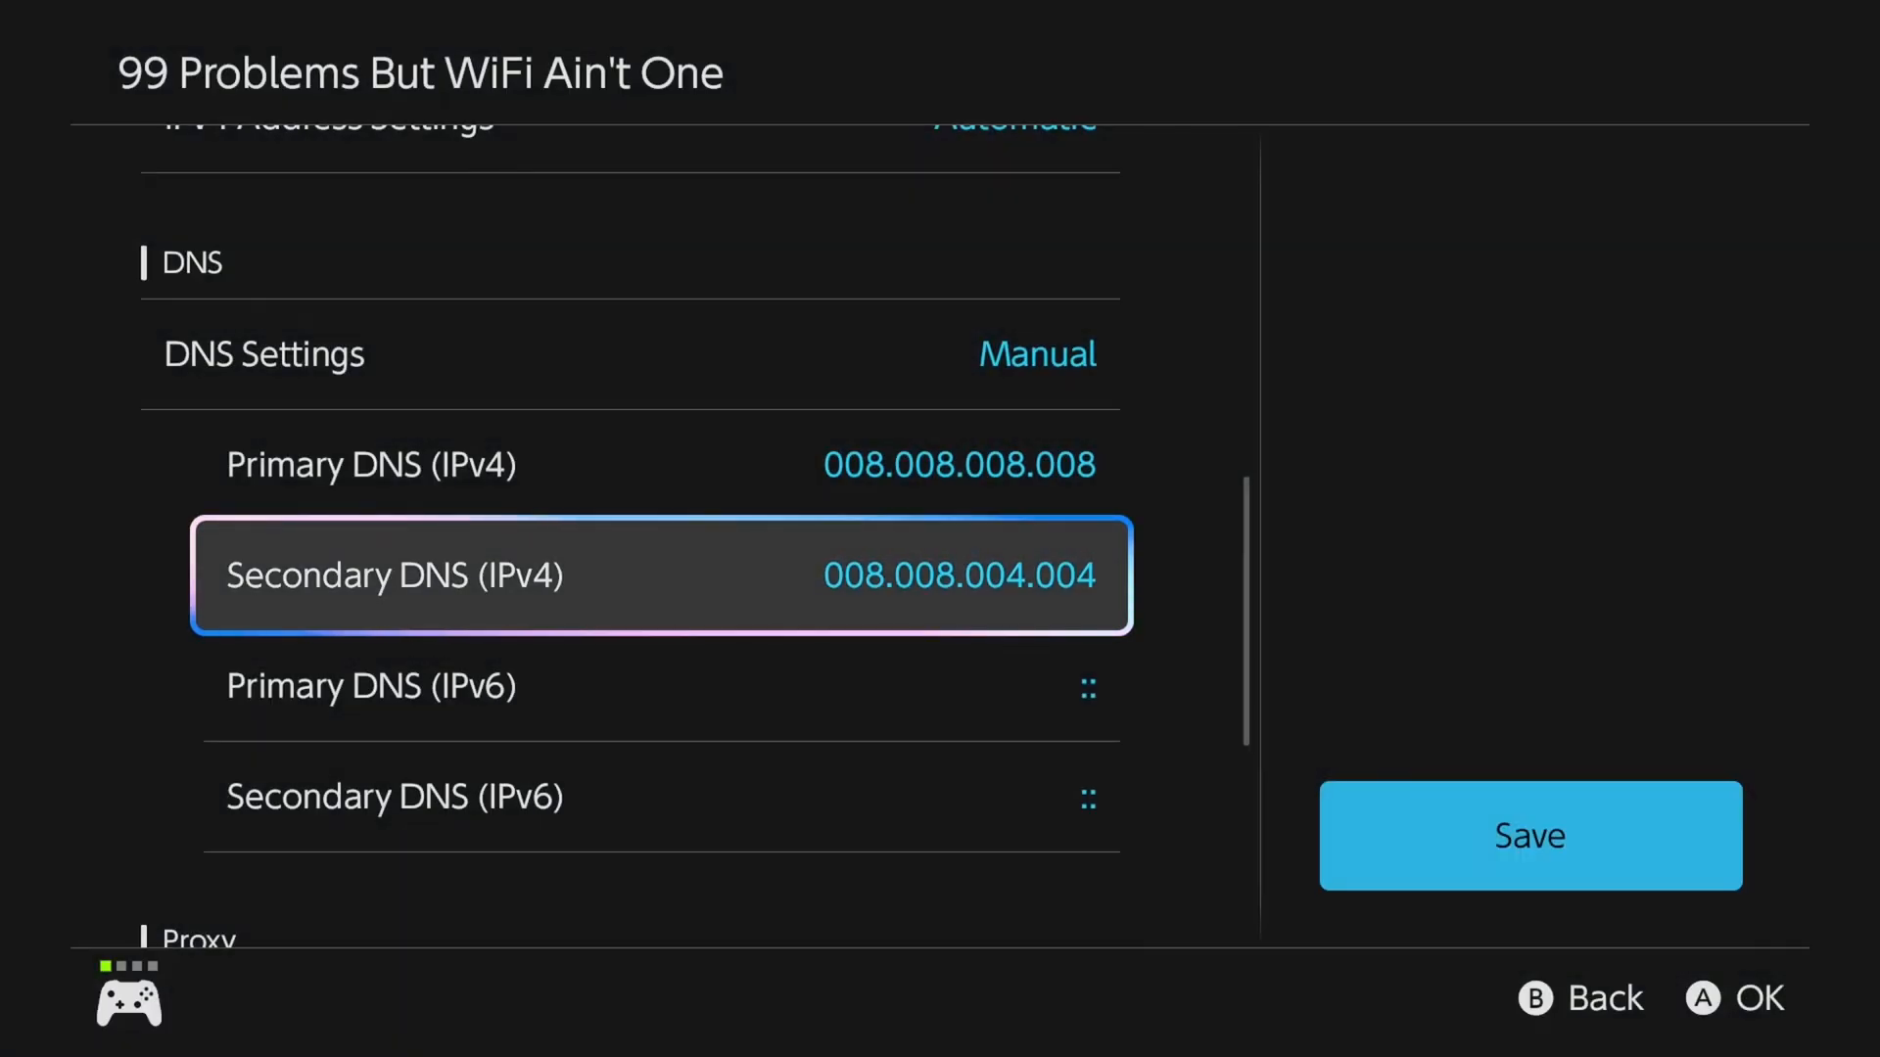
pyautogui.click(1530, 835)
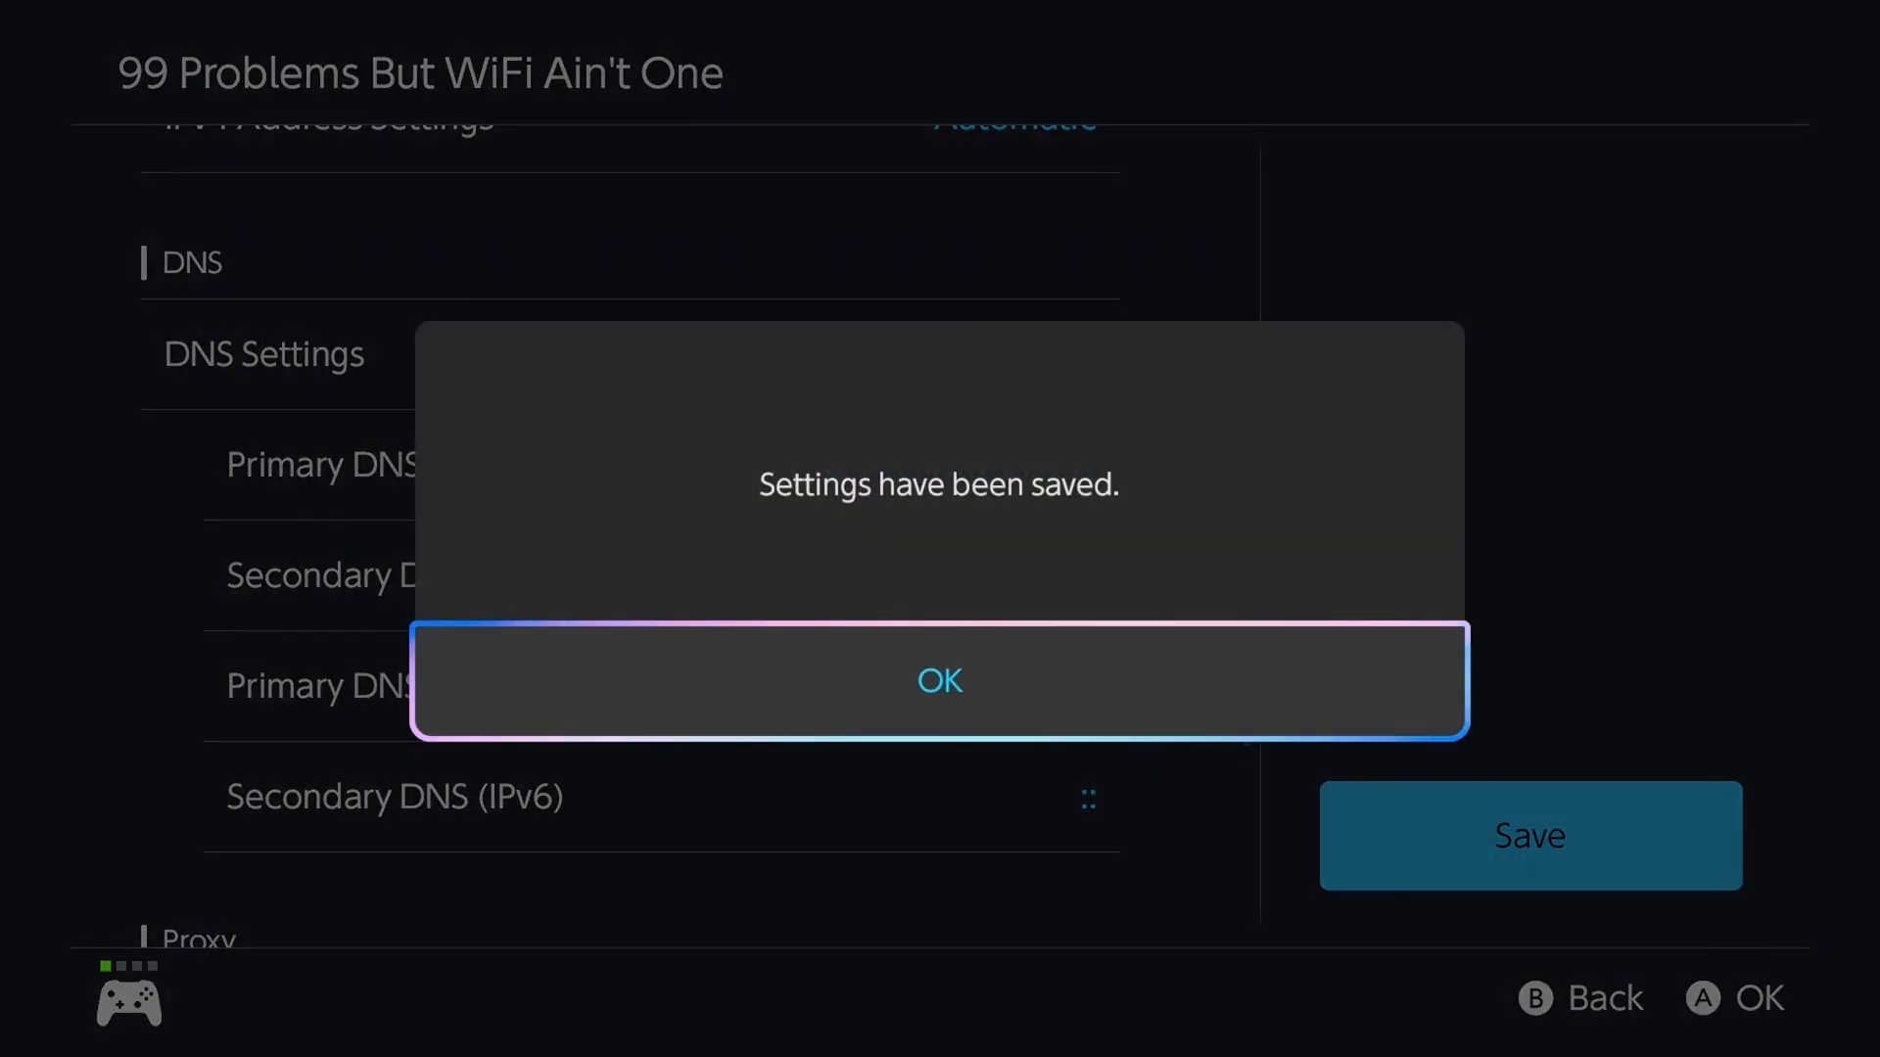
pyautogui.click(940, 681)
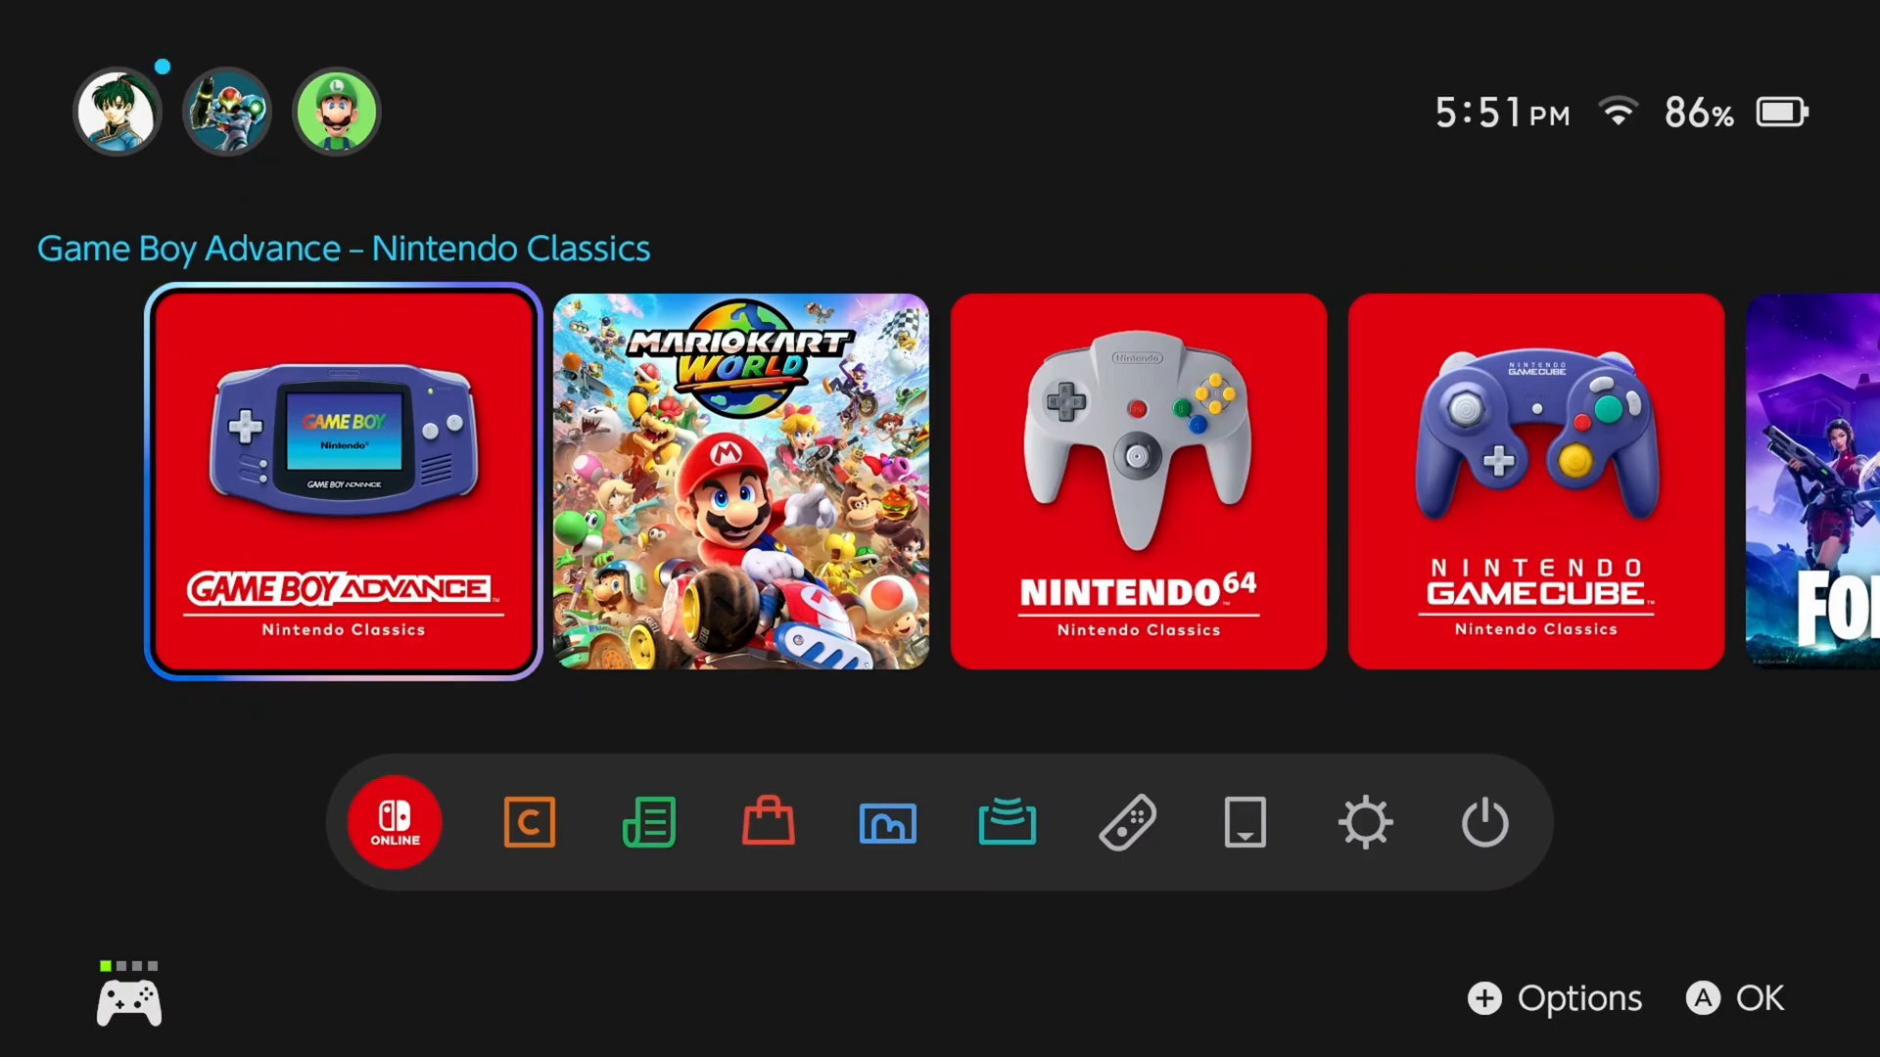